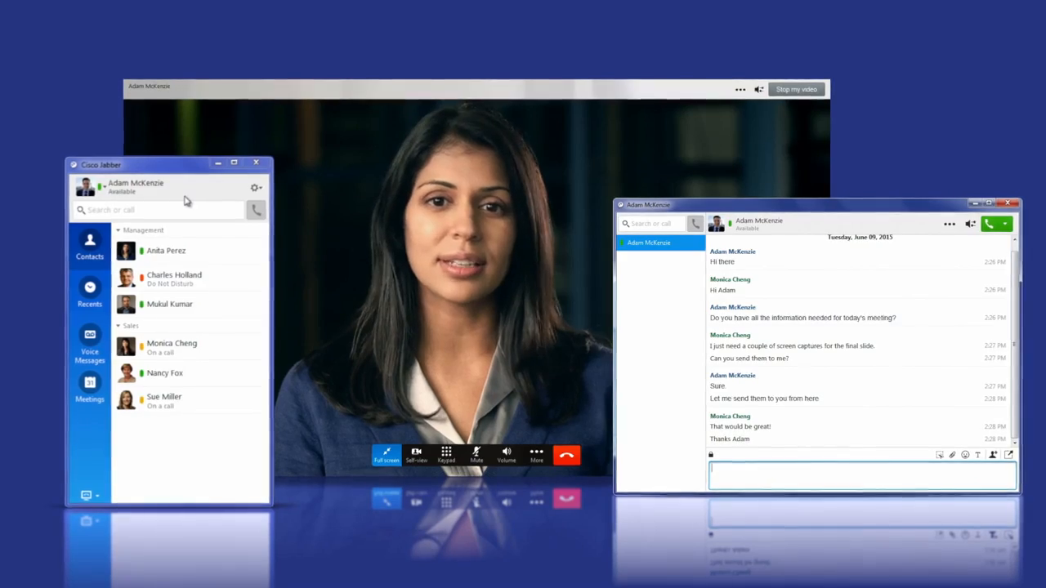
Open the presence status menu showing Available, Away and Do Not Disturb.
click(116, 190)
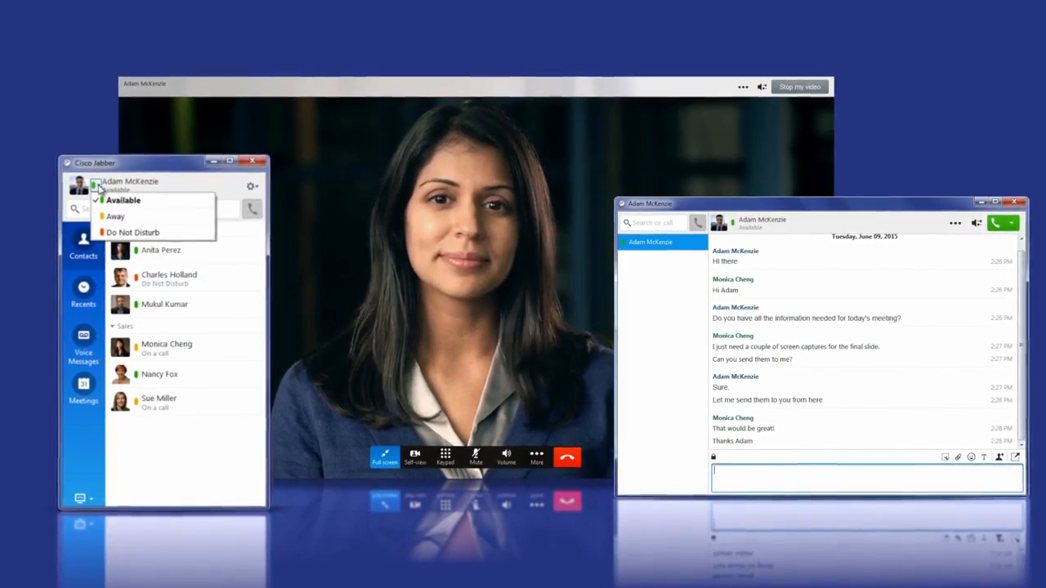